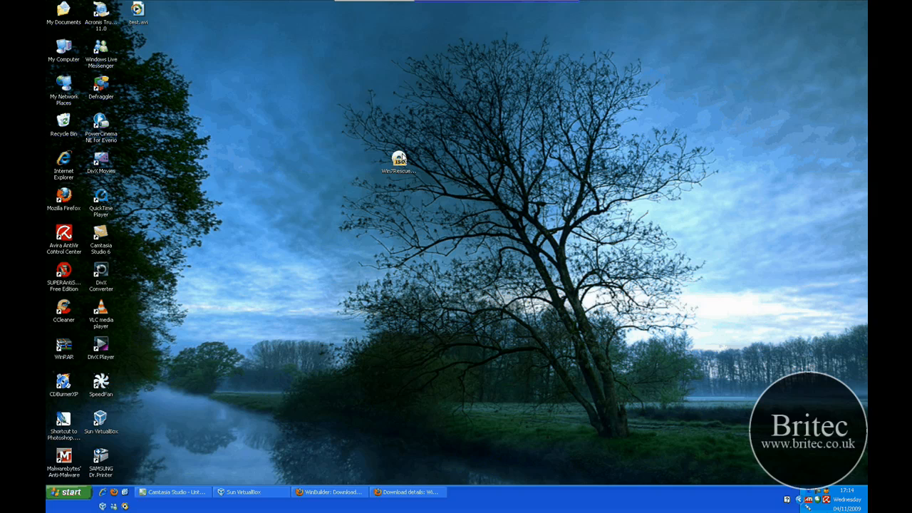
Step: Select the Win7RescuePE ISO on the desktop, then bring Firefox's WinBuilder download page forward
left_click(399, 160)
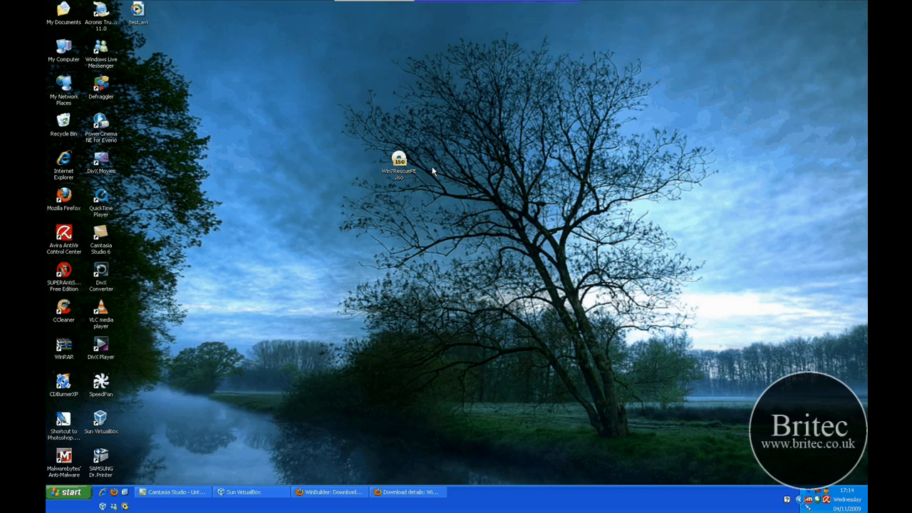
mouse_move(448, 477)
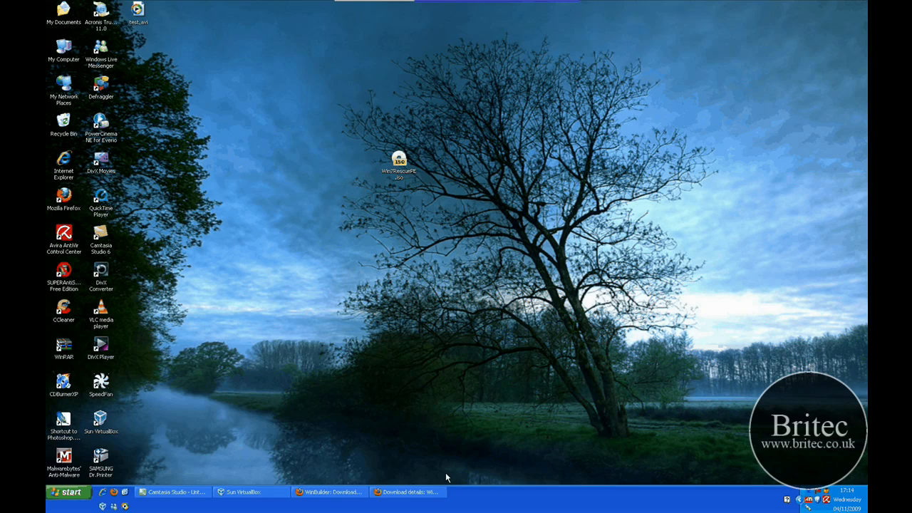
left_click(329, 491)
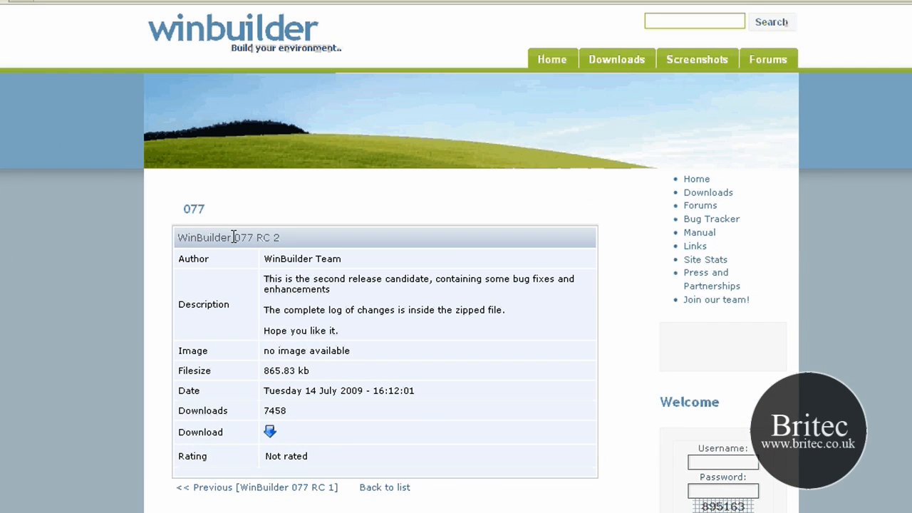
mouse_move(263, 240)
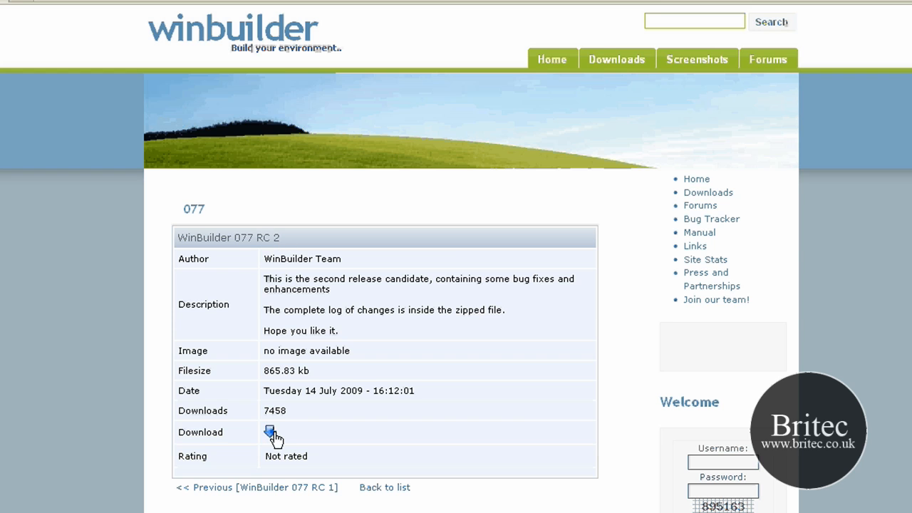
Step: Start the WinBuilder 077 RC 2 download from the details table's Download arrow
left_click(270, 432)
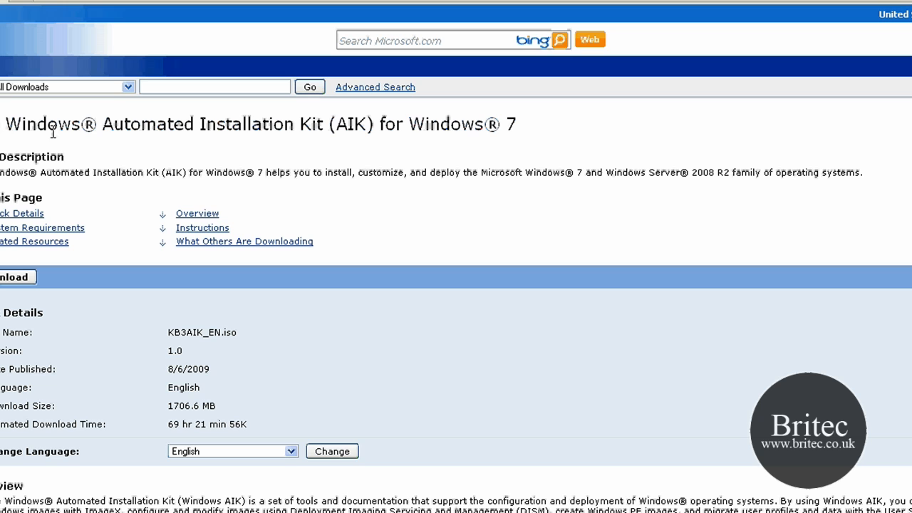
mouse_move(360, 128)
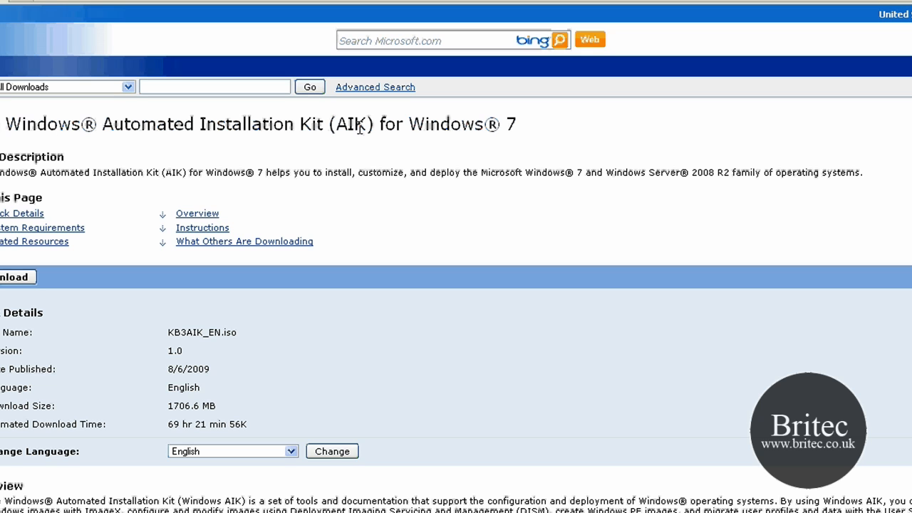
scroll("up", 3)
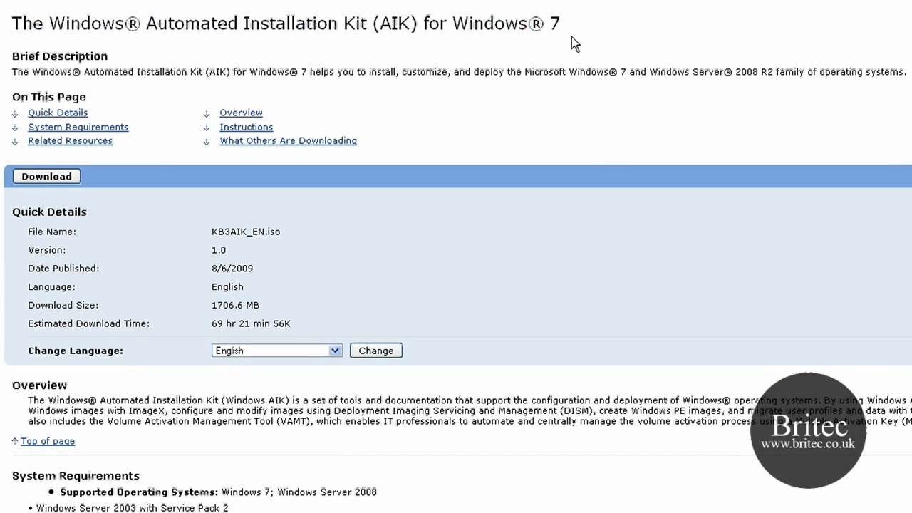
mouse_move(291, 309)
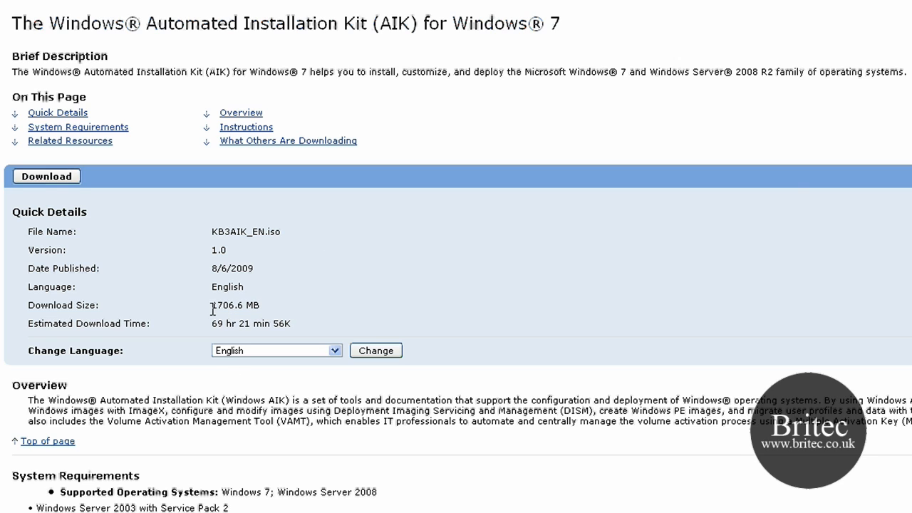
mouse_move(335, 264)
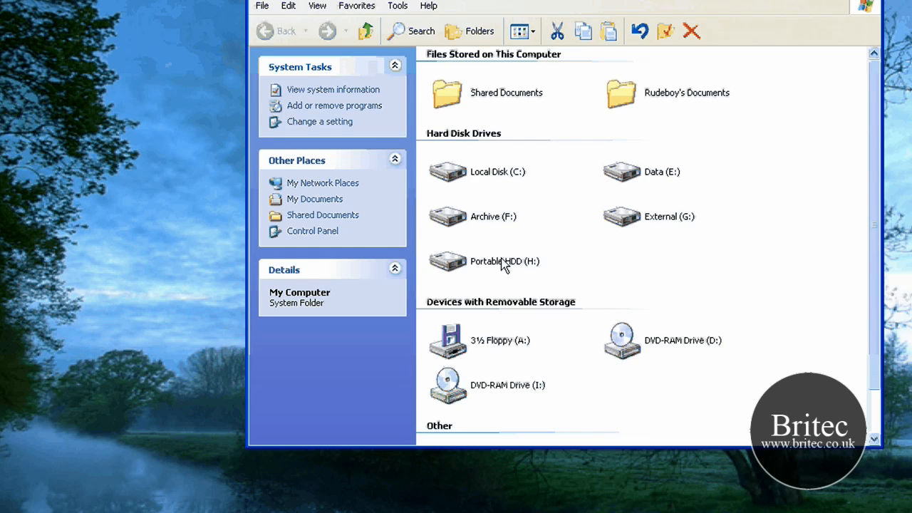
Step: Open Local Disk (C:) and confirm the win7 folder is empty
double_click(492, 172)
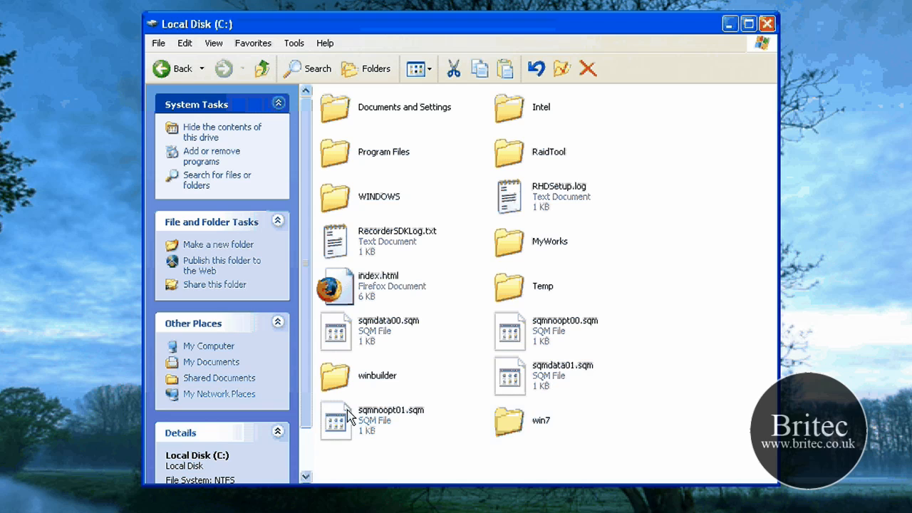
double_click(377, 375)
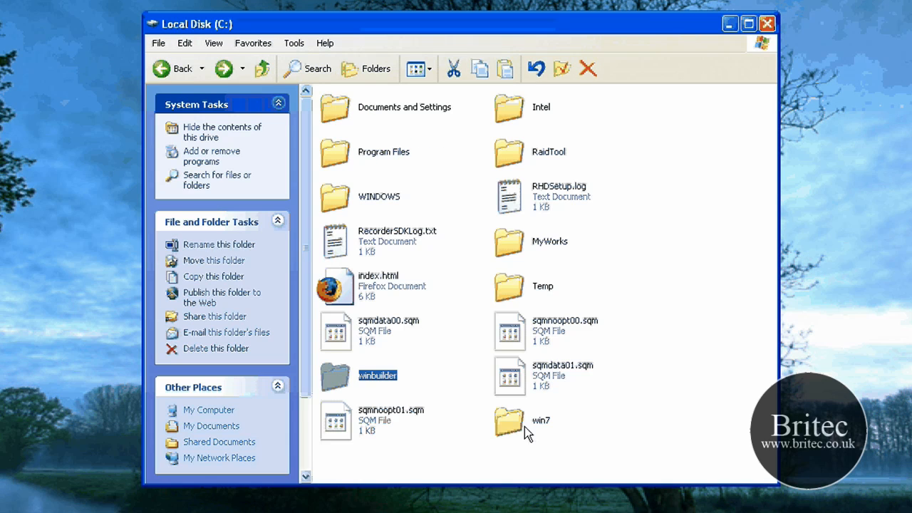
left_click(509, 420)
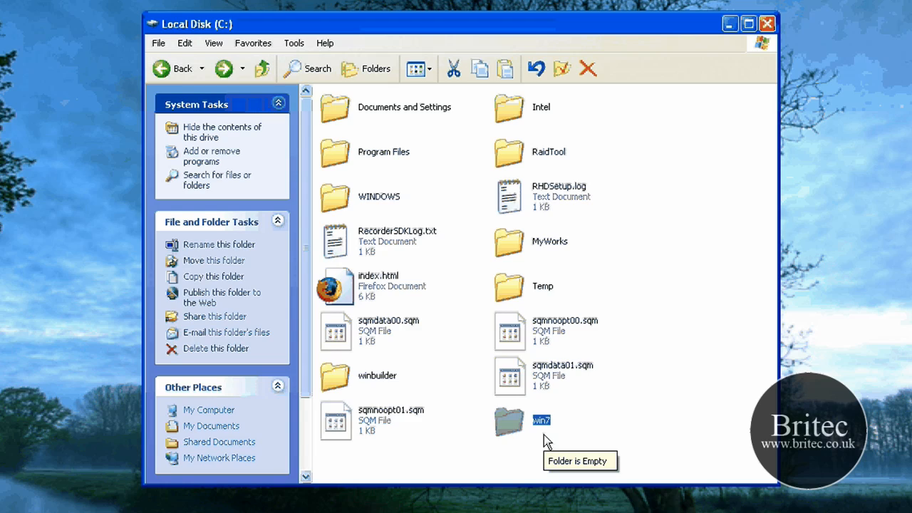
double_click(509, 420)
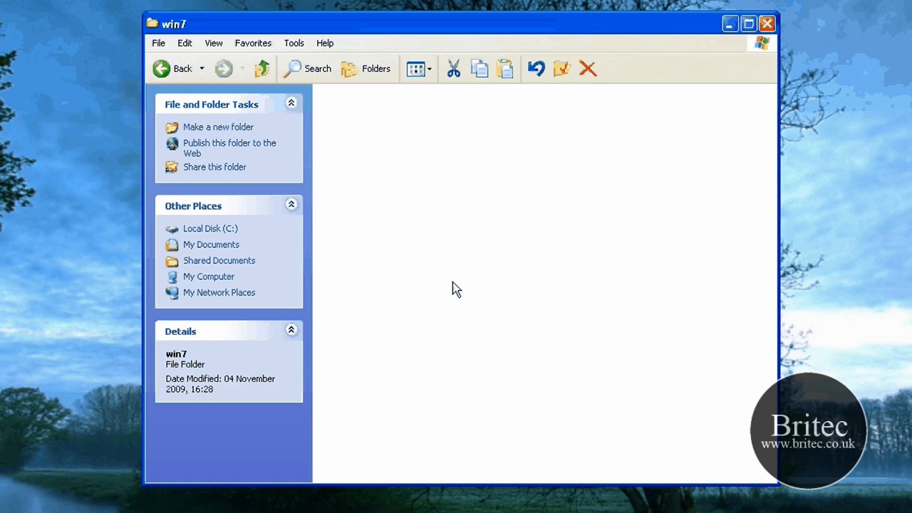
mouse_move(838, 330)
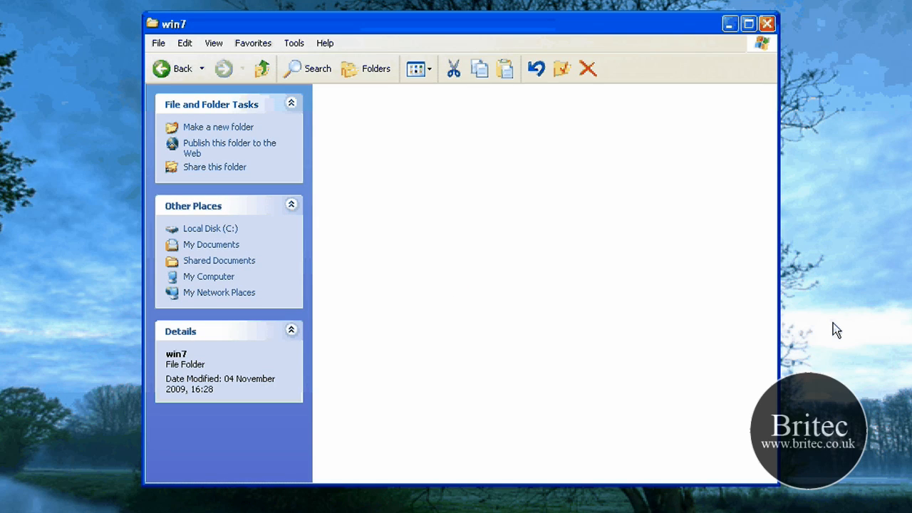
mouse_move(365, 262)
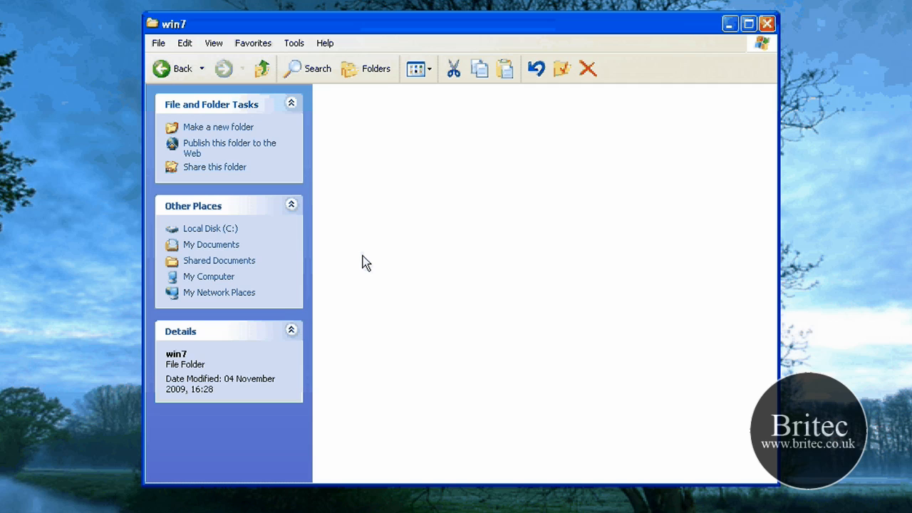
Step: Run WinBuilder.exe from the winbuilder folder
left_click(210, 228)
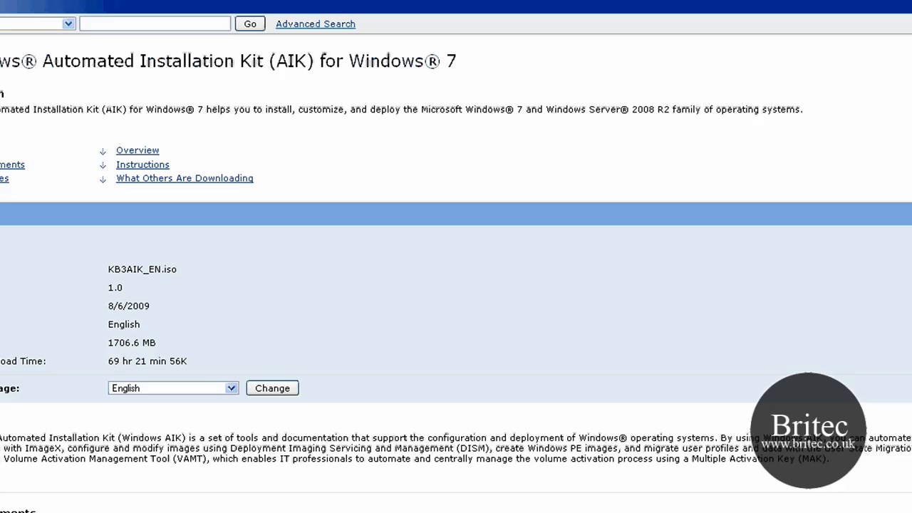
scroll("up", 3)
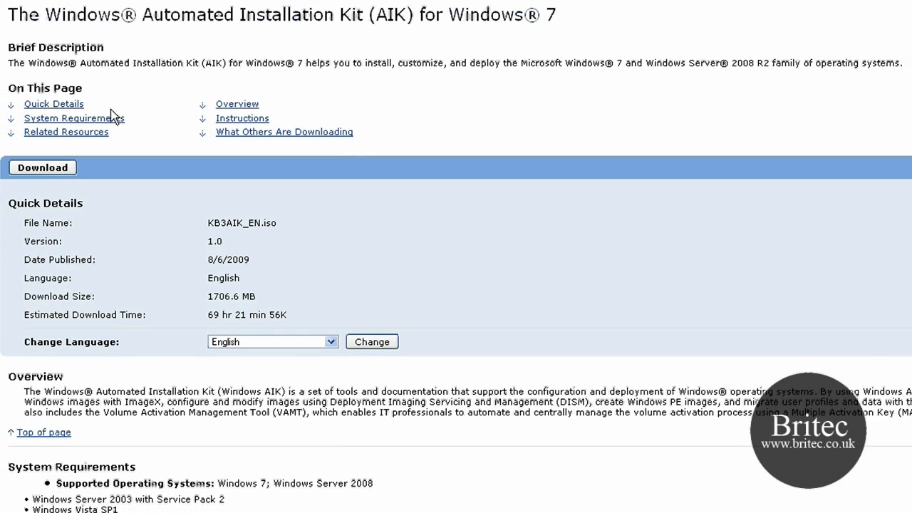
mouse_move(637, 194)
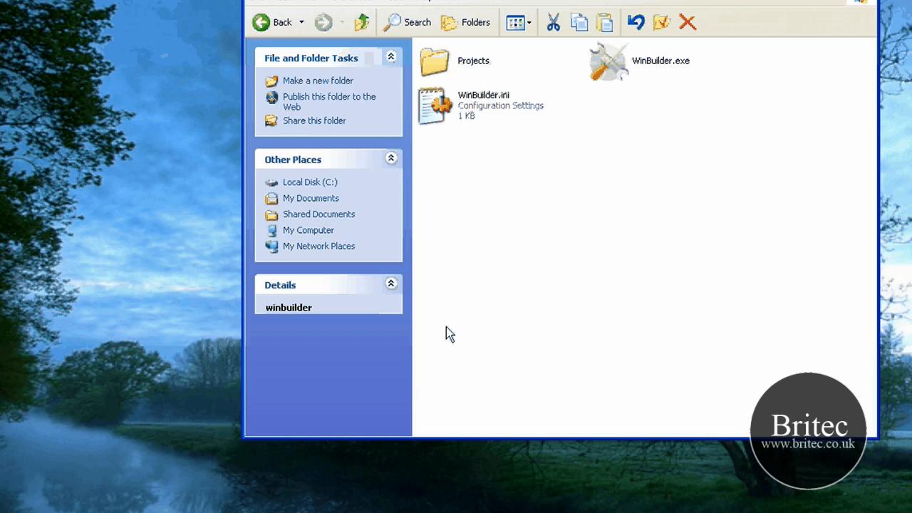
left_click(610, 60)
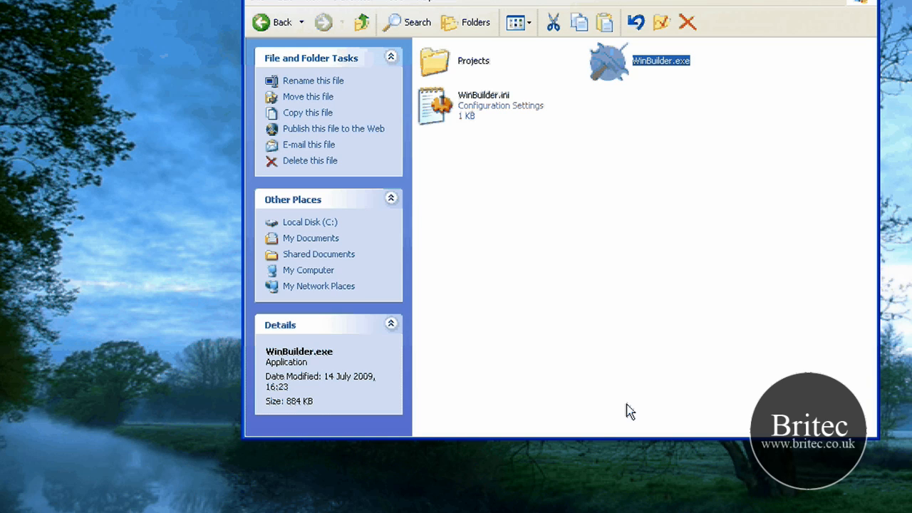
double_click(608, 60)
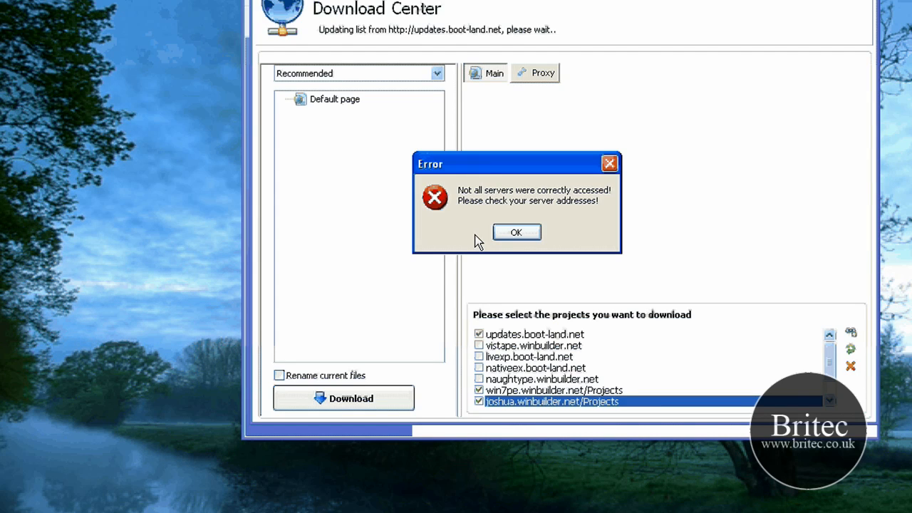
Step: Dismiss the 'Not all servers were correctly accessed' error and scroll the project list
left_click(516, 233)
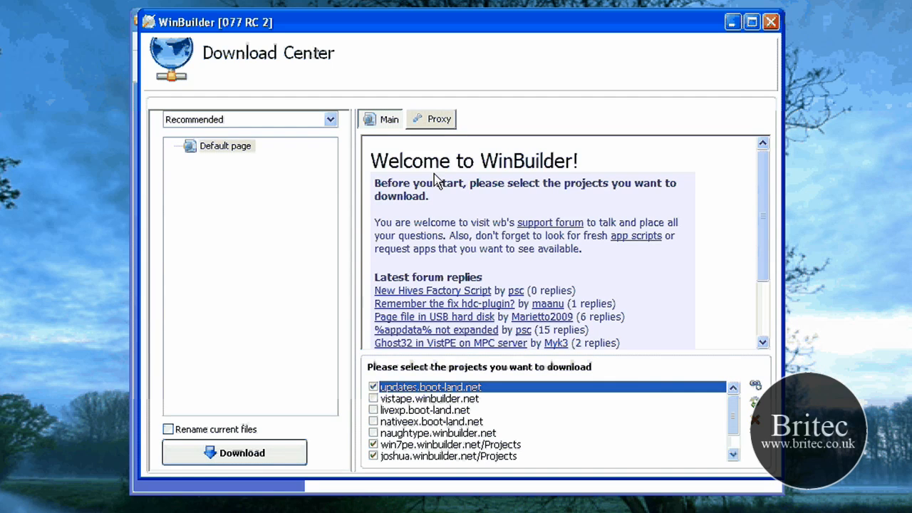
scroll("down", 3)
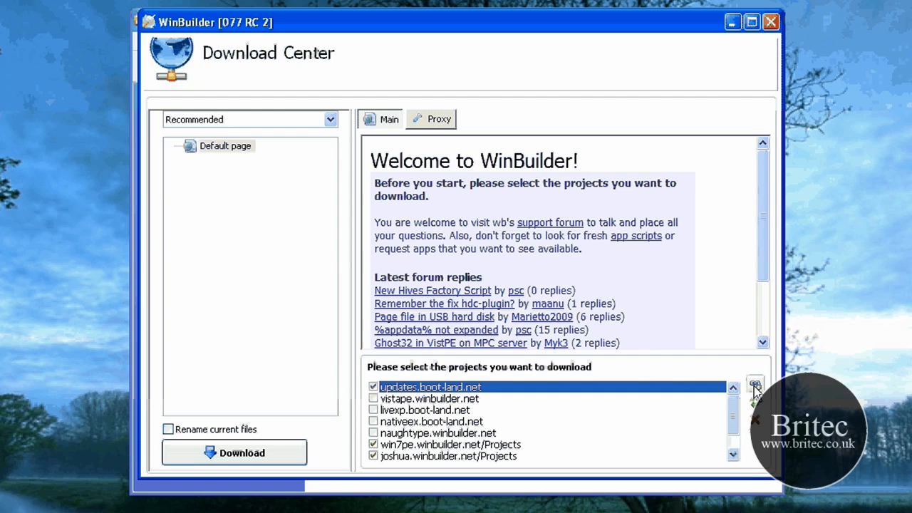
mouse_move(756, 385)
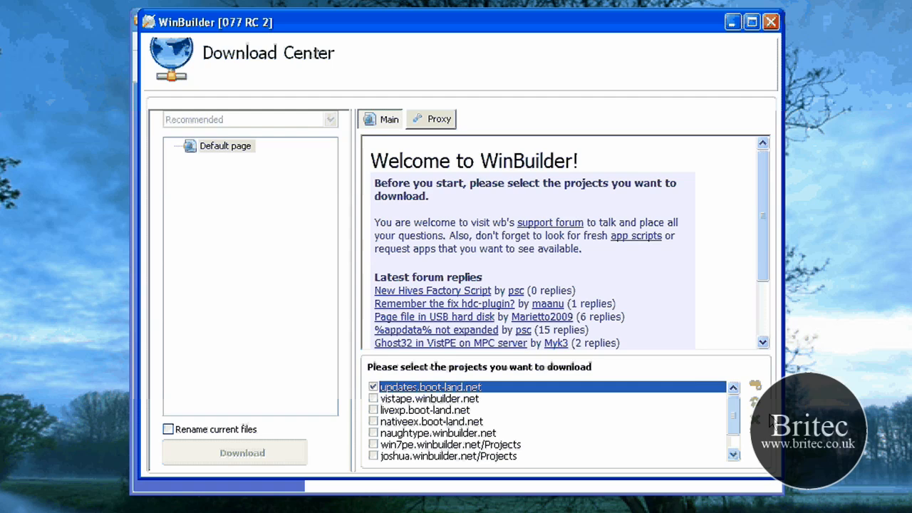
Step: Tick the win7pe.winbuilder.net/Projects server, then close the Download Center
scroll("down", 3)
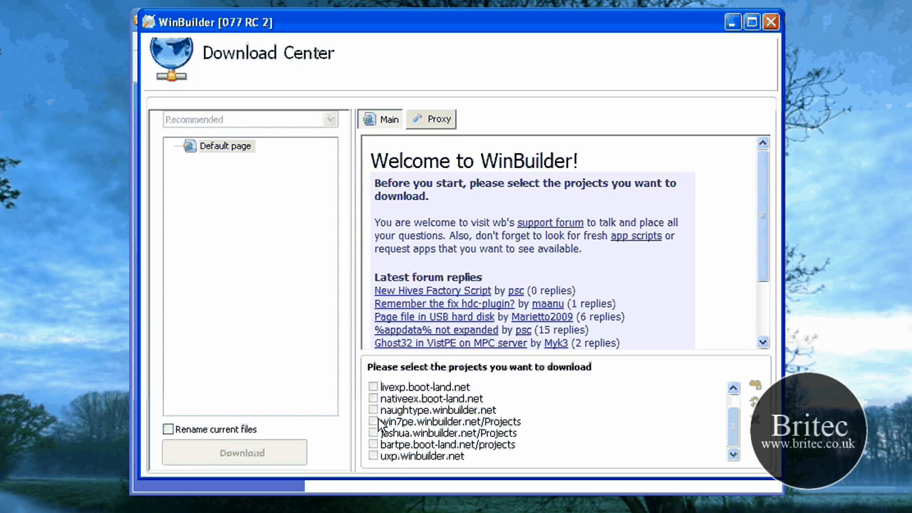
left_click(373, 433)
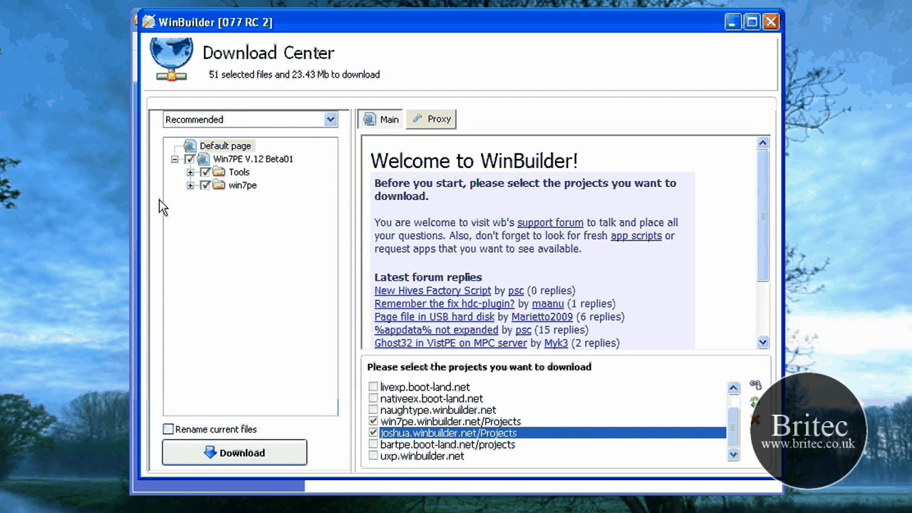
mouse_move(214, 281)
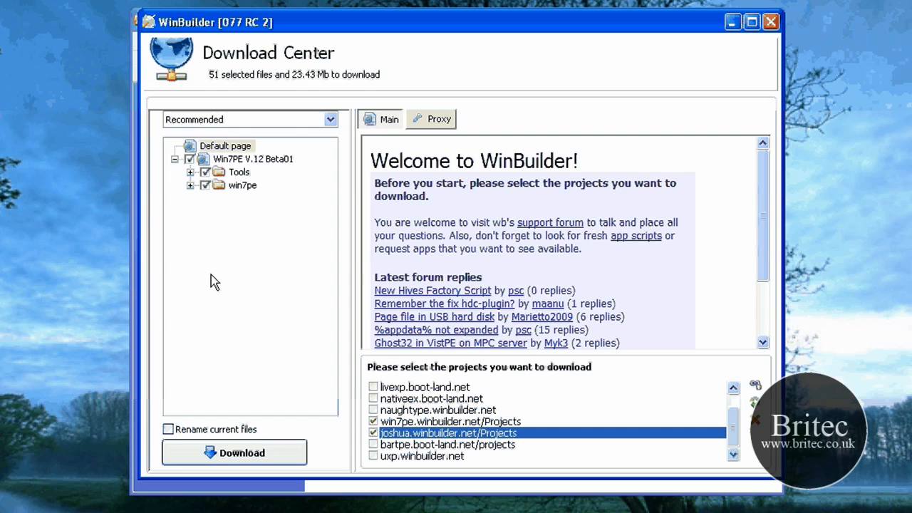
mouse_move(235, 327)
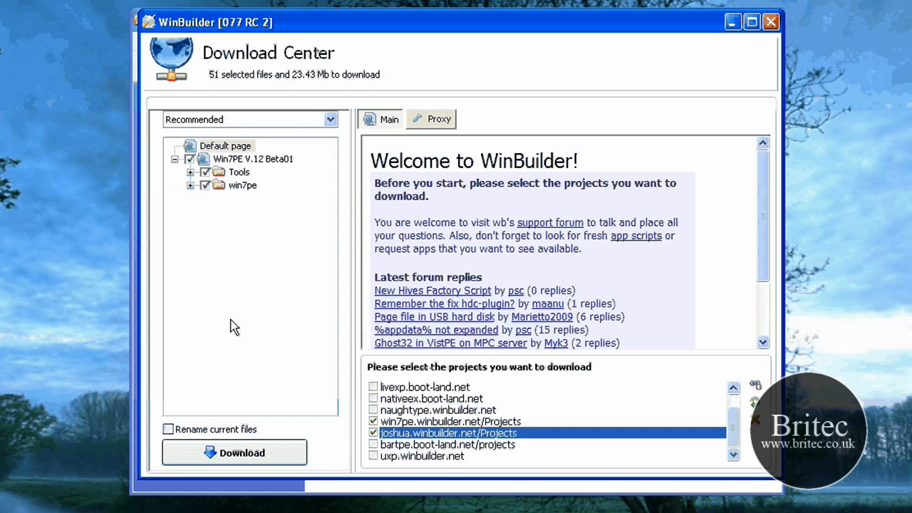
mouse_move(561, 380)
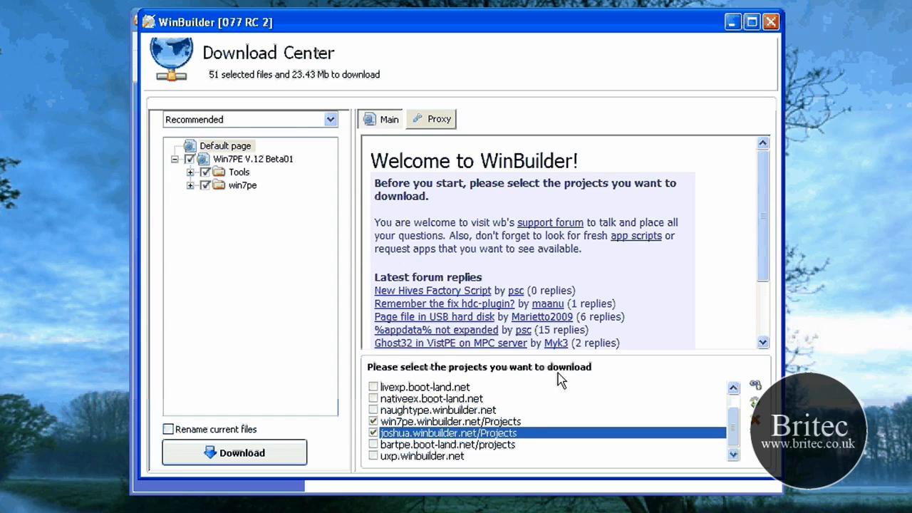
mouse_move(774, 24)
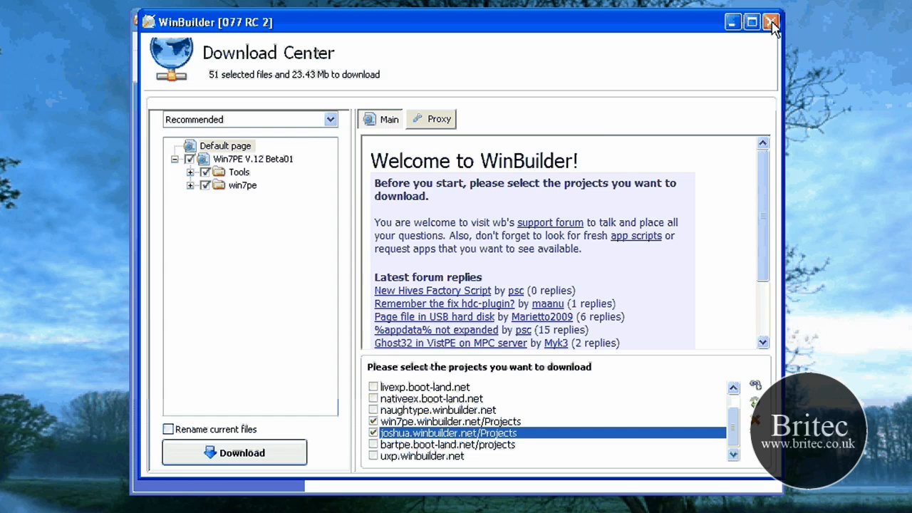
left_click(772, 22)
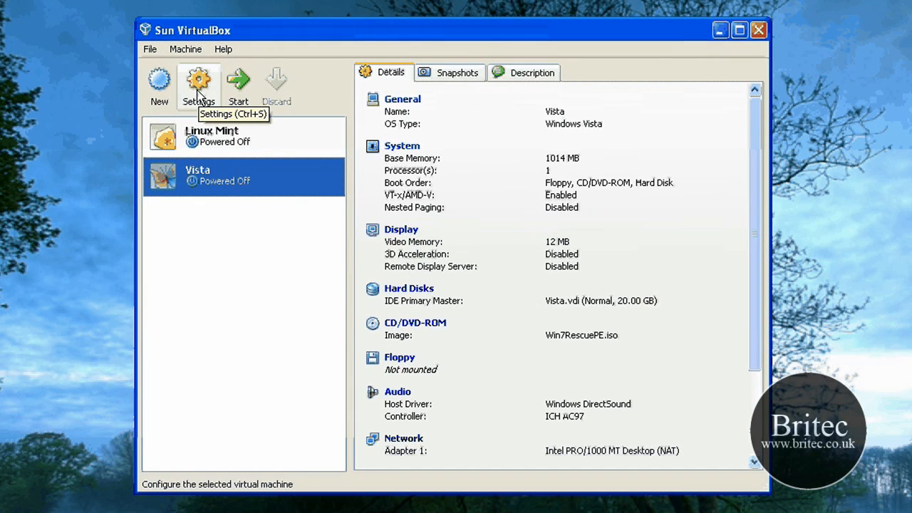
Step: Mount Win7RescuePE.iso as the Vista VM's CD/DVD image and boot the VM
left_click(198, 85)
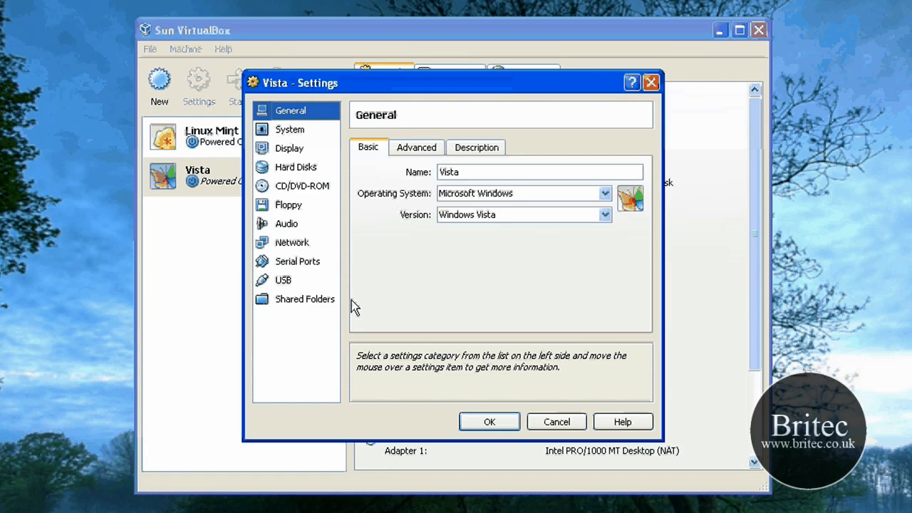
left_click(302, 186)
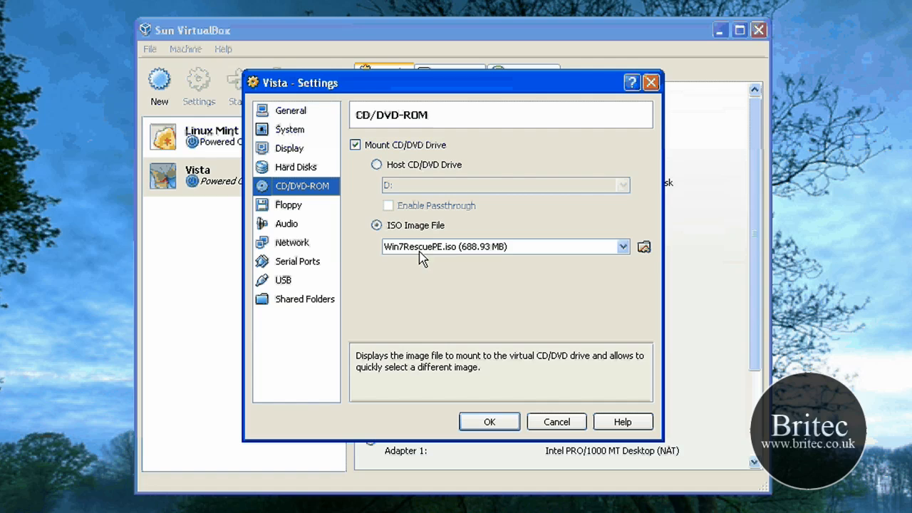
mouse_move(506, 246)
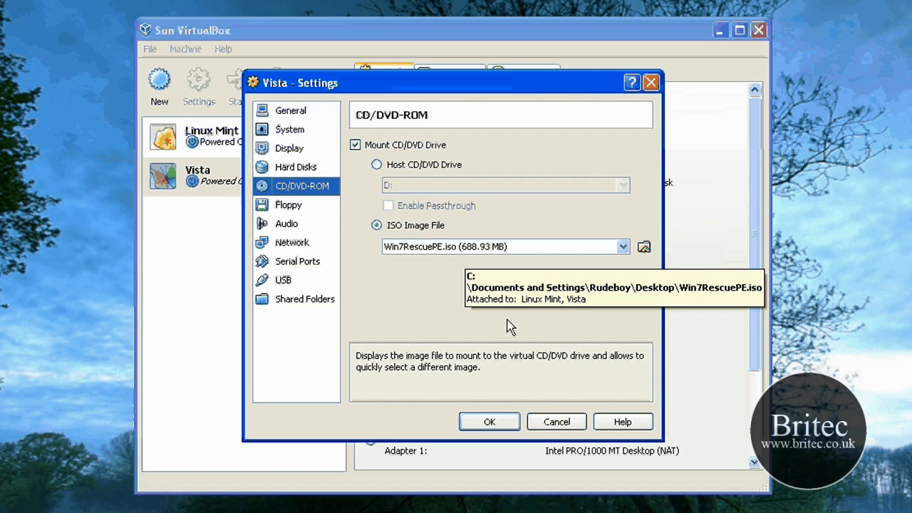
left_click(489, 421)
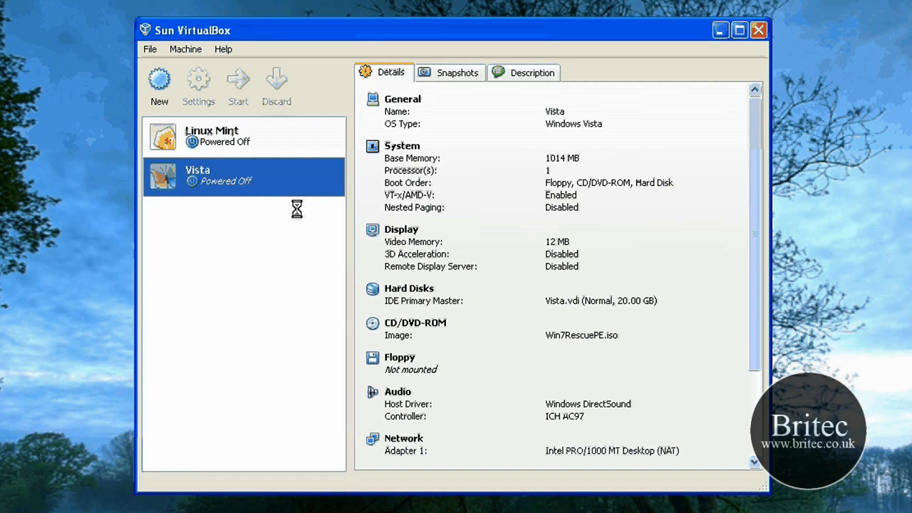
left_click(238, 86)
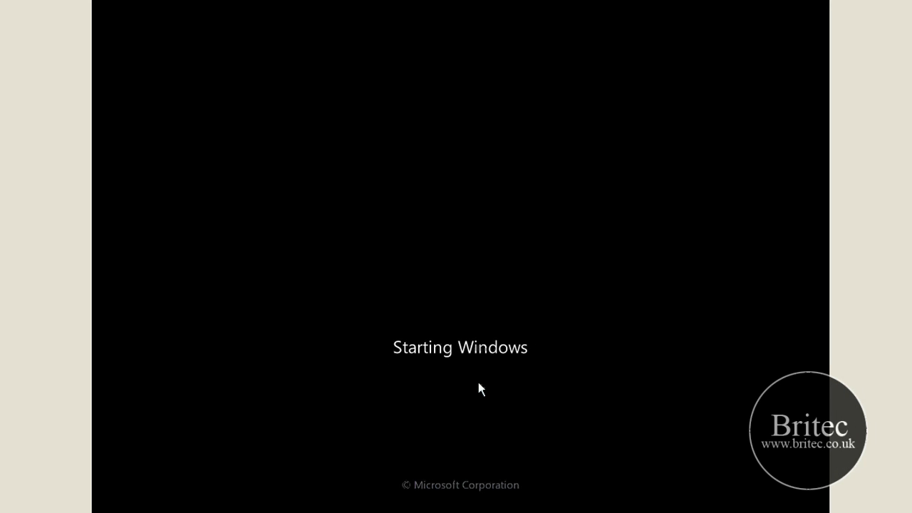
mouse_move(367, 337)
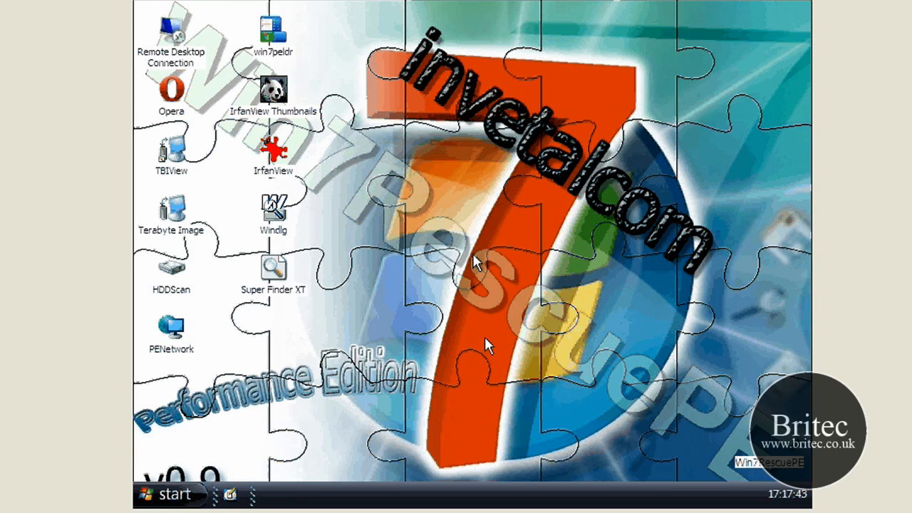
mouse_move(241, 505)
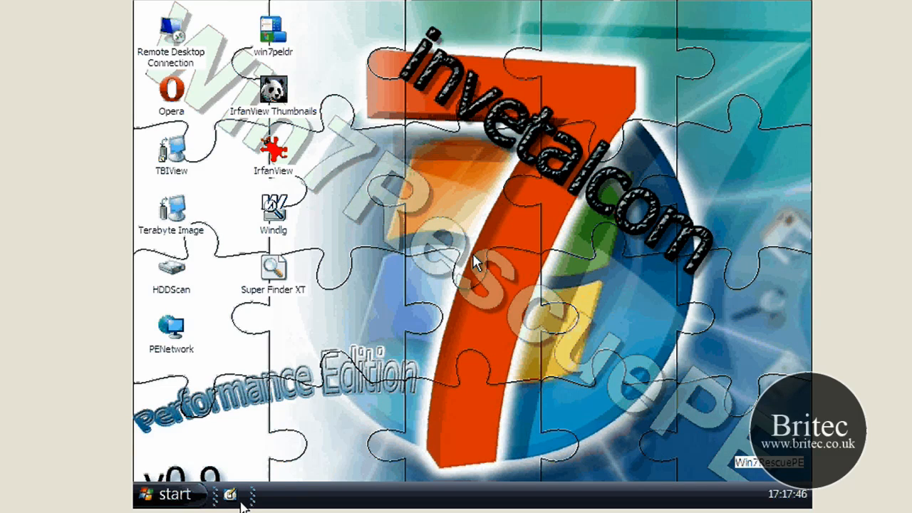
mouse_move(163, 321)
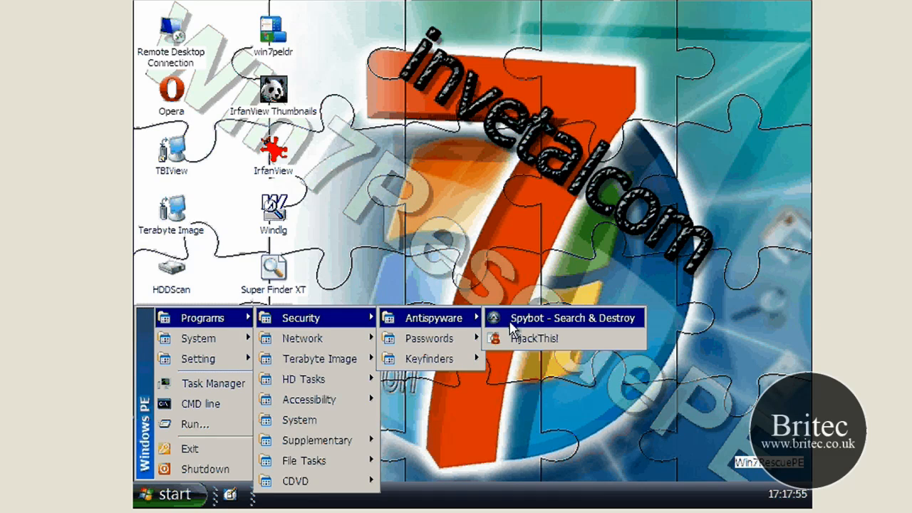
mouse_move(534, 326)
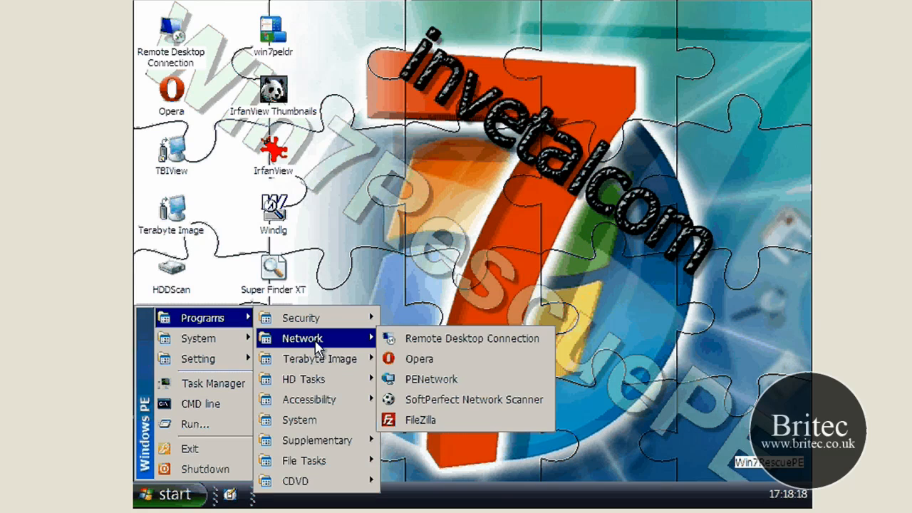
mouse_move(421, 420)
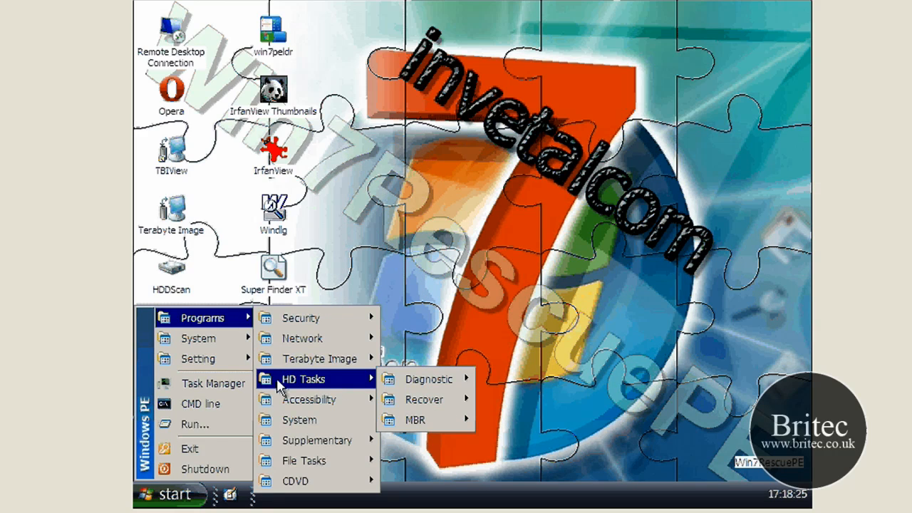
mouse_move(426, 379)
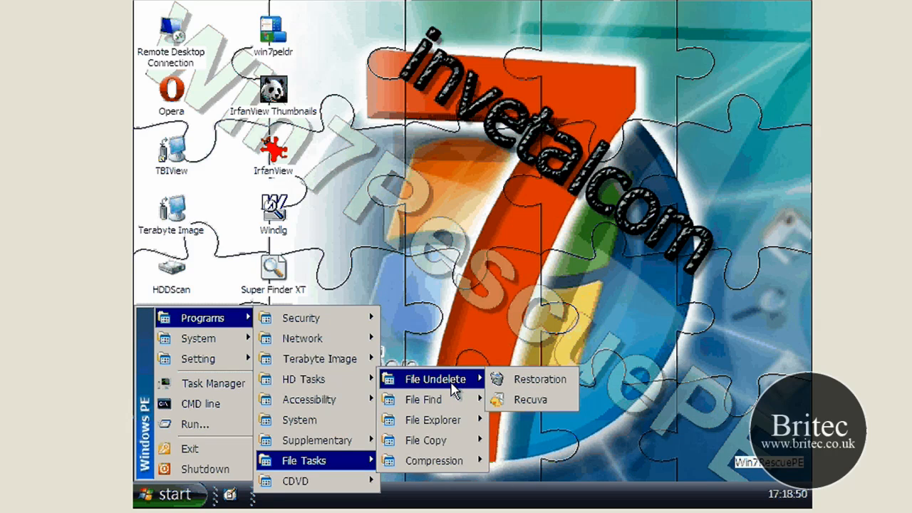
mouse_move(617, 307)
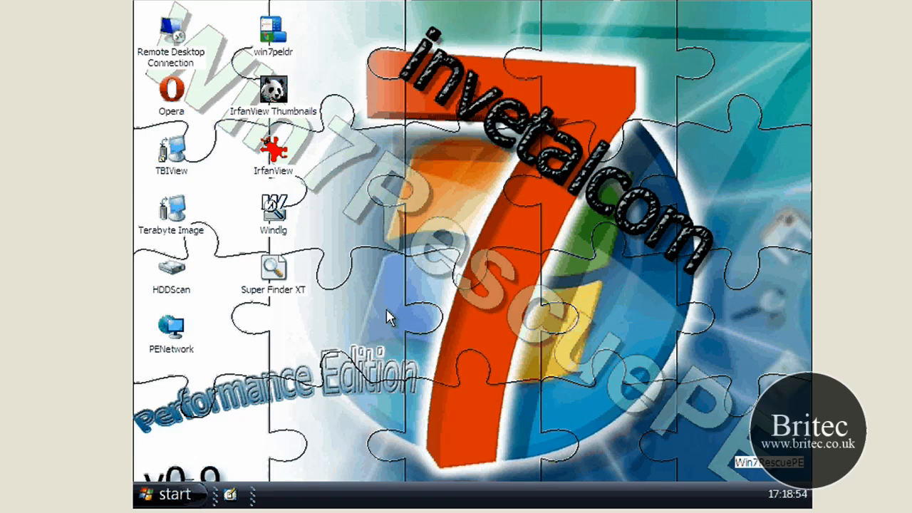
mouse_move(171, 79)
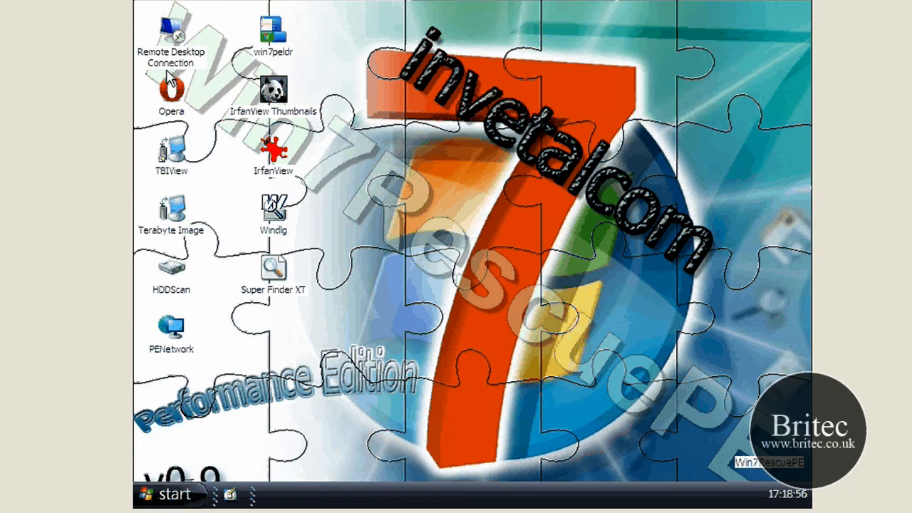
mouse_move(171, 82)
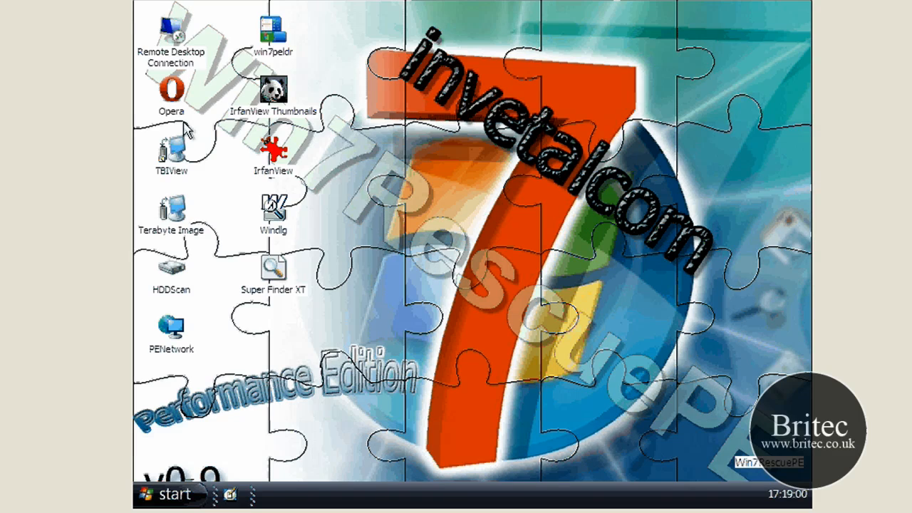
mouse_move(342, 331)
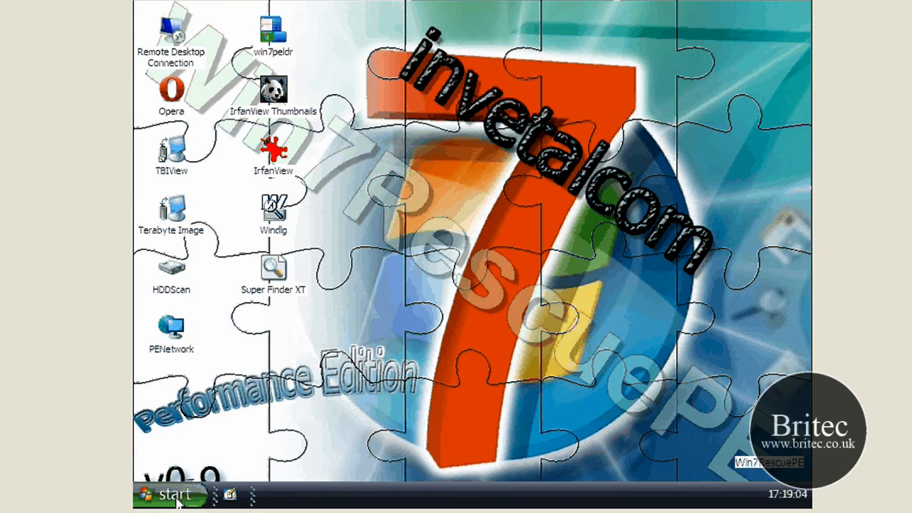
left_click(171, 495)
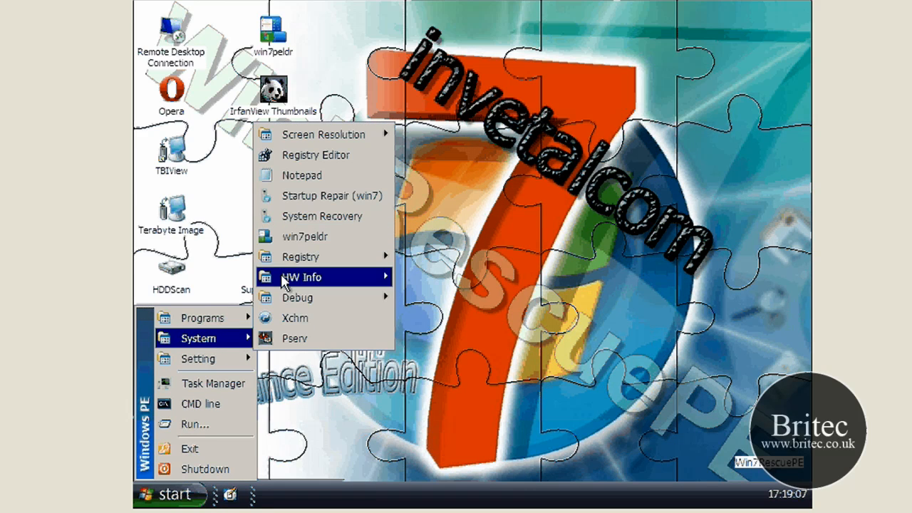
mouse_move(296, 318)
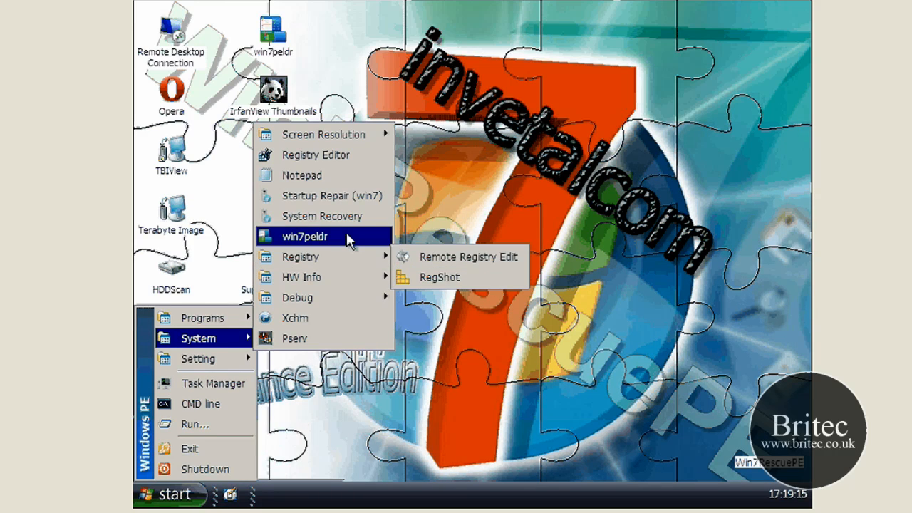
mouse_move(322, 216)
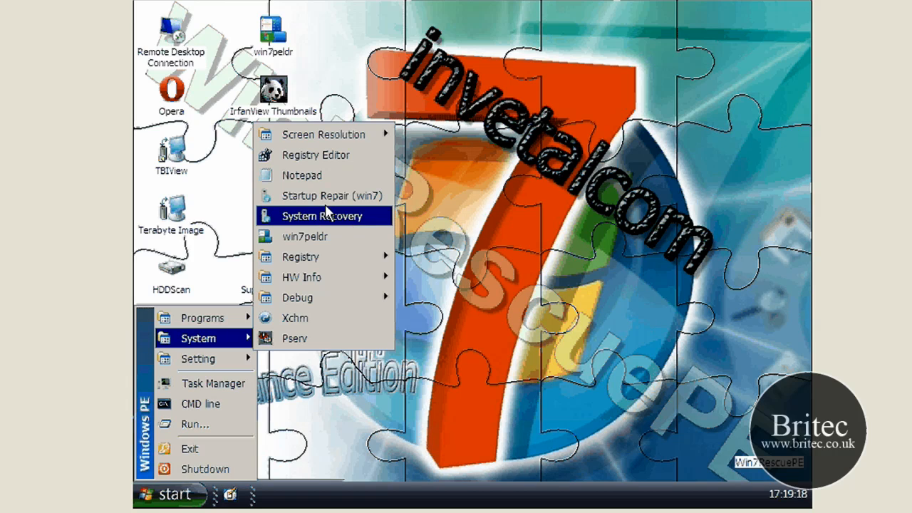
mouse_move(332, 195)
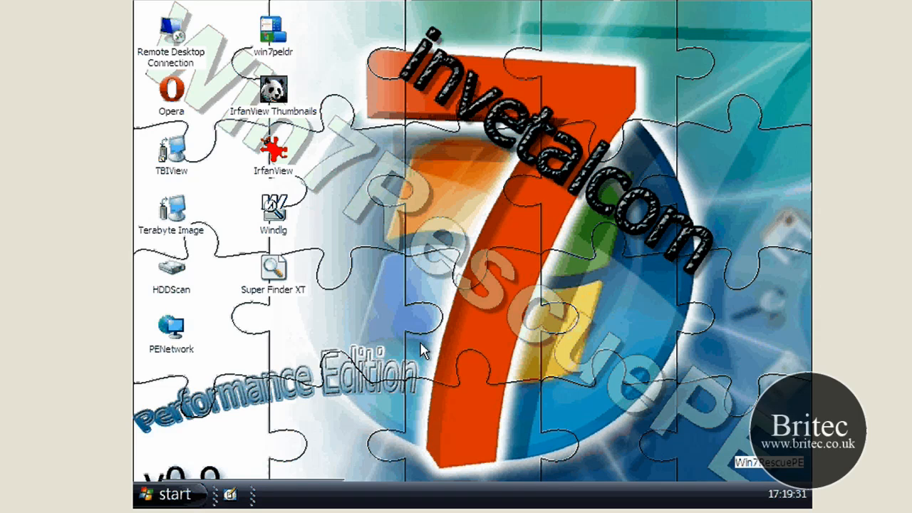
mouse_move(499, 502)
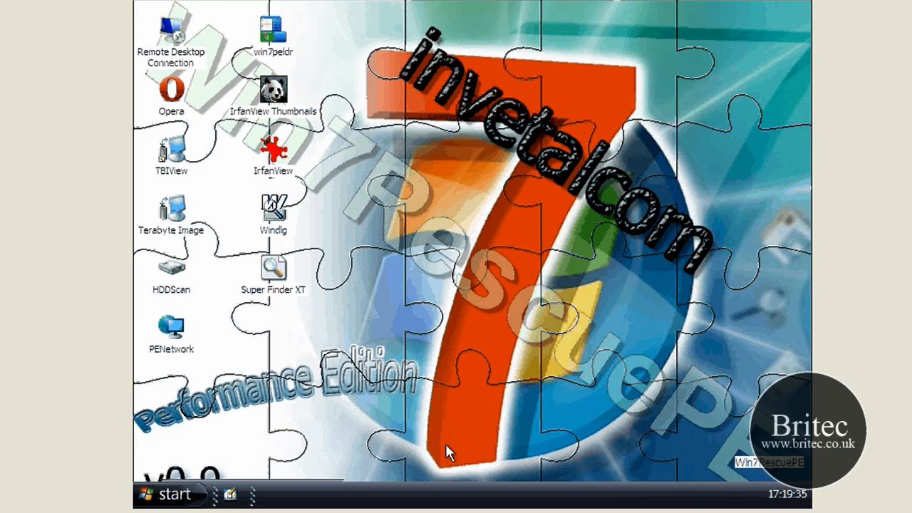
mouse_move(424, 249)
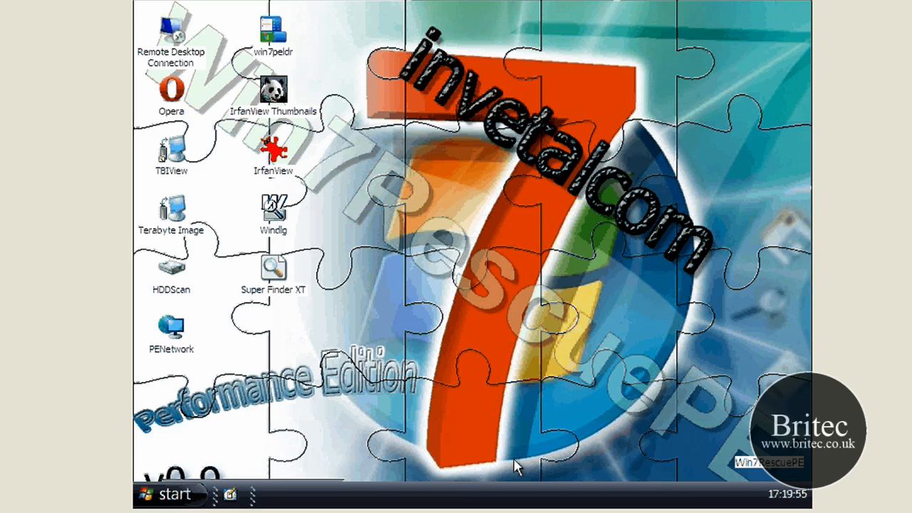
mouse_move(581, 410)
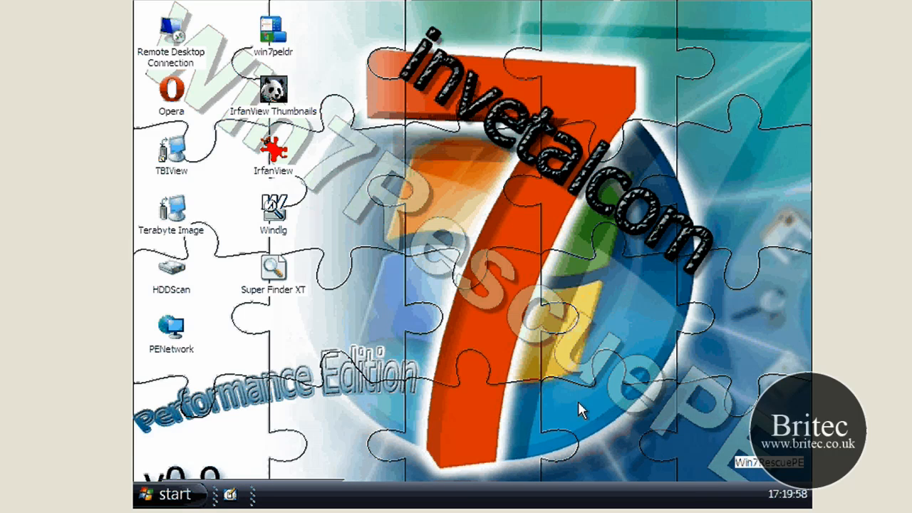
mouse_move(570, 492)
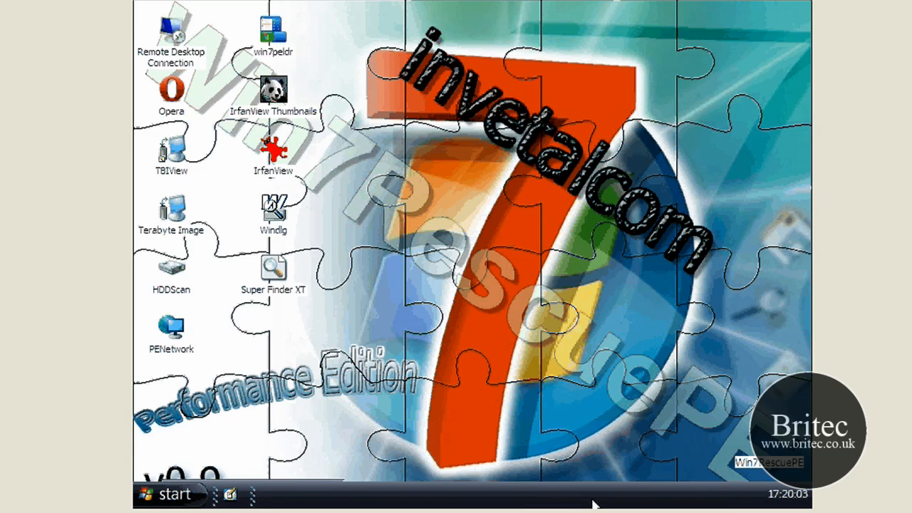
mouse_move(574, 84)
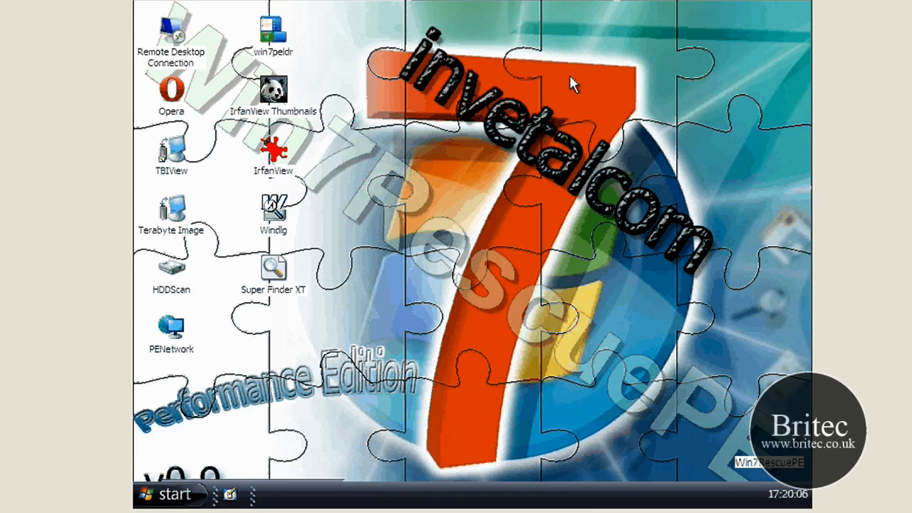